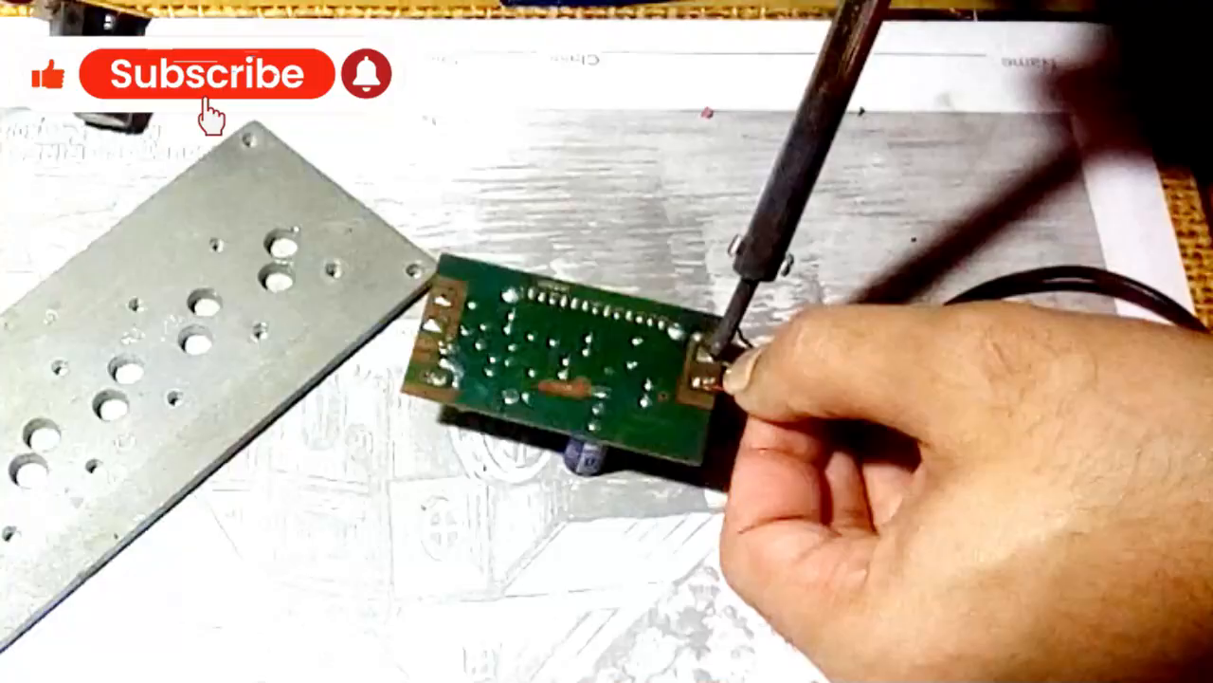
{"action": "left_click", "coordinate": [208, 73]}
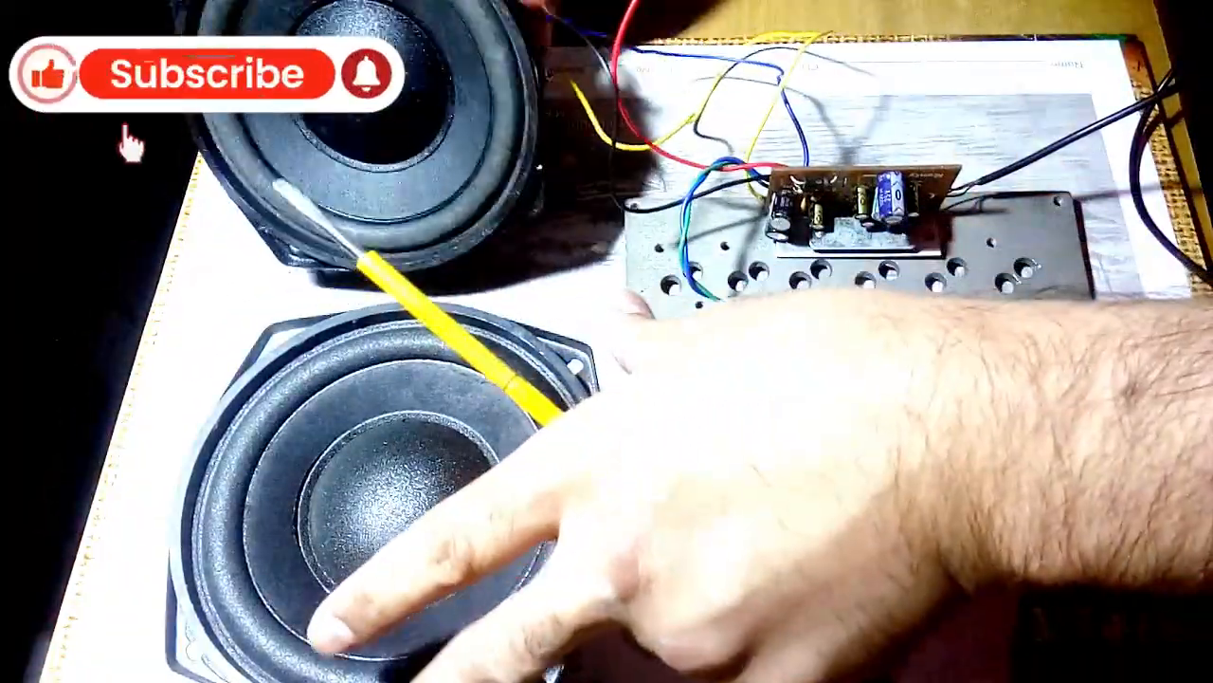
{"action": "left_click", "coordinate": [204, 74]}
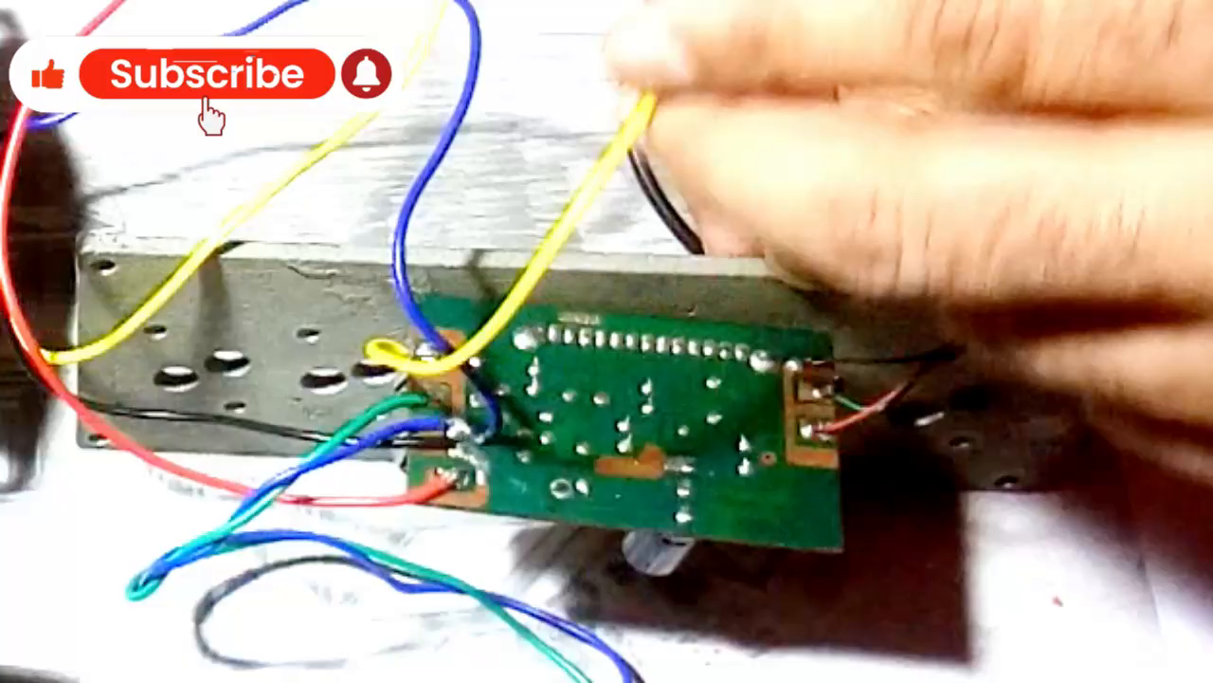
{"action": "left_click", "coordinate": [209, 74]}
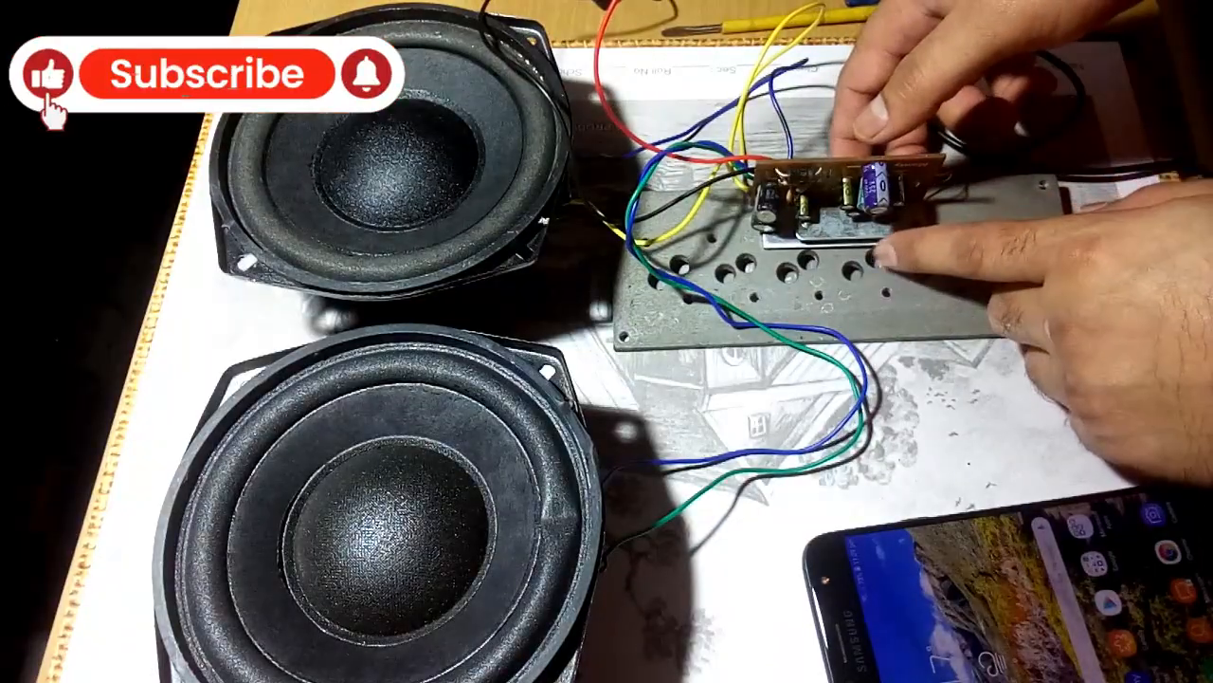
{"action": "left_click", "coordinate": [199, 72]}
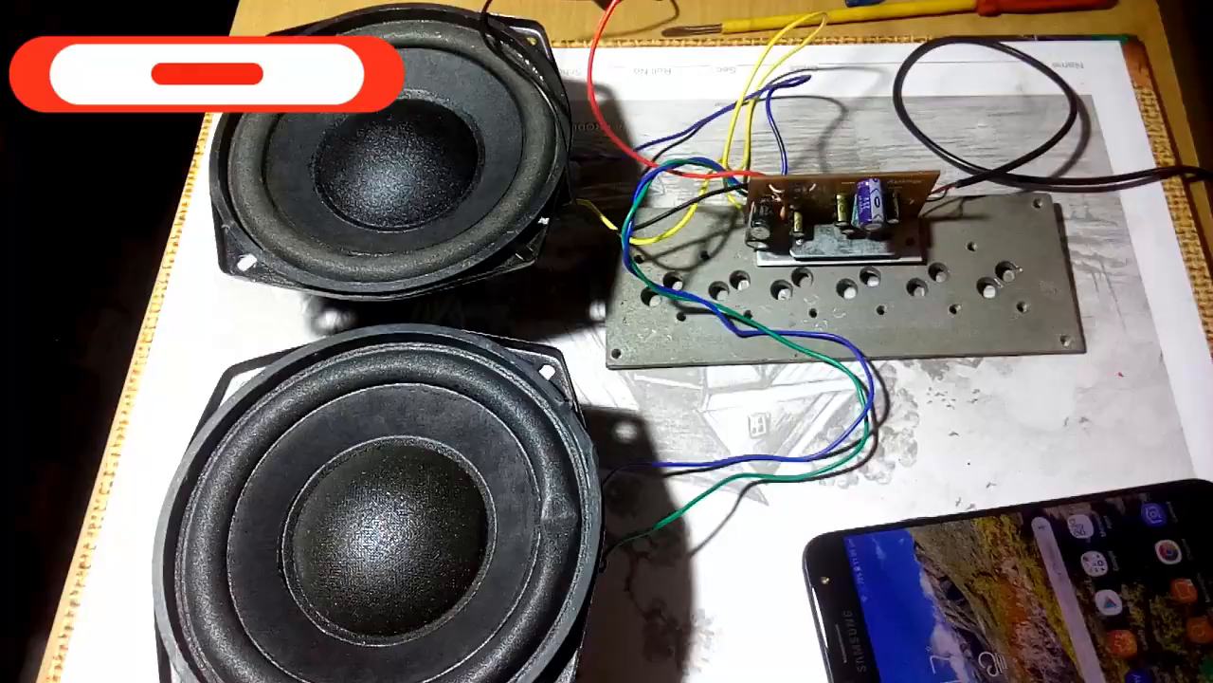
{"action": "left_click", "coordinate": [364, 76]}
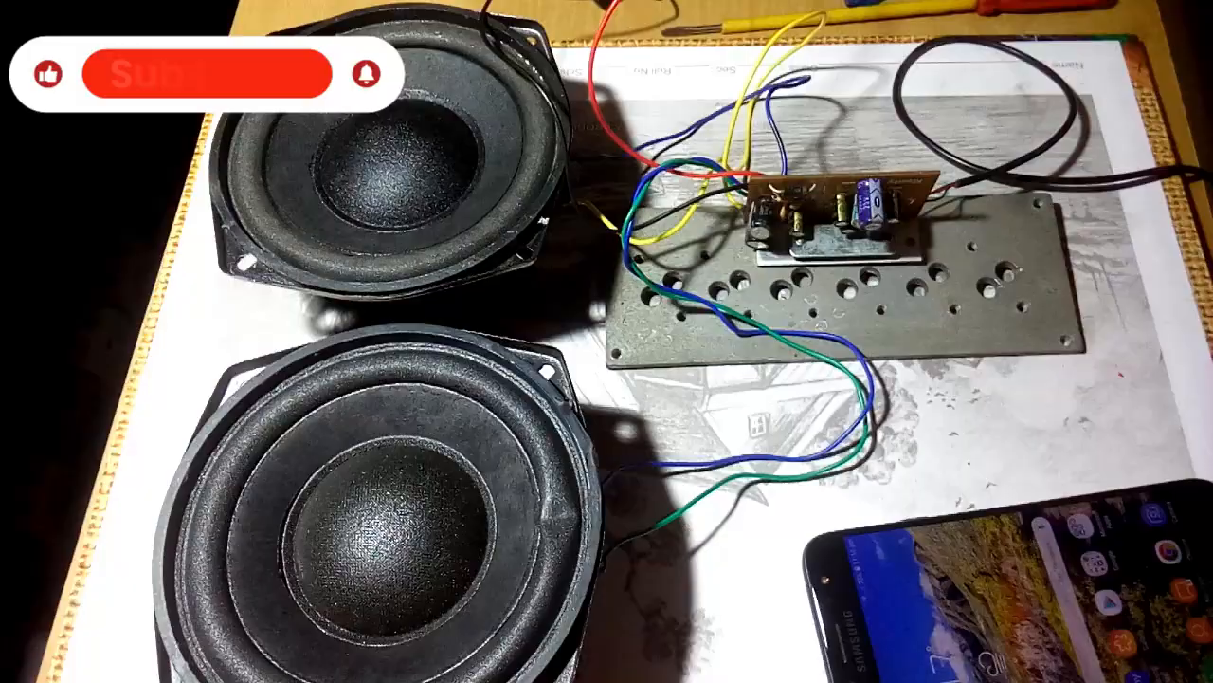
{"action": "left_click", "coordinate": [200, 72]}
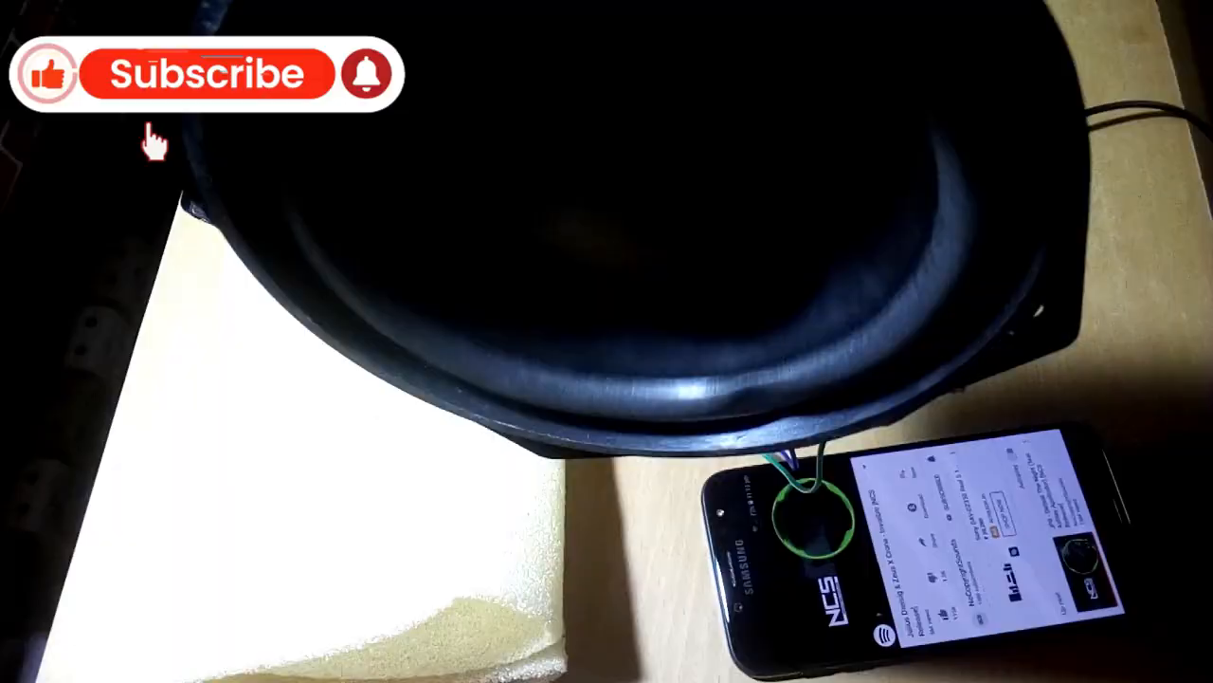
{"action": "left_click", "coordinate": [209, 74]}
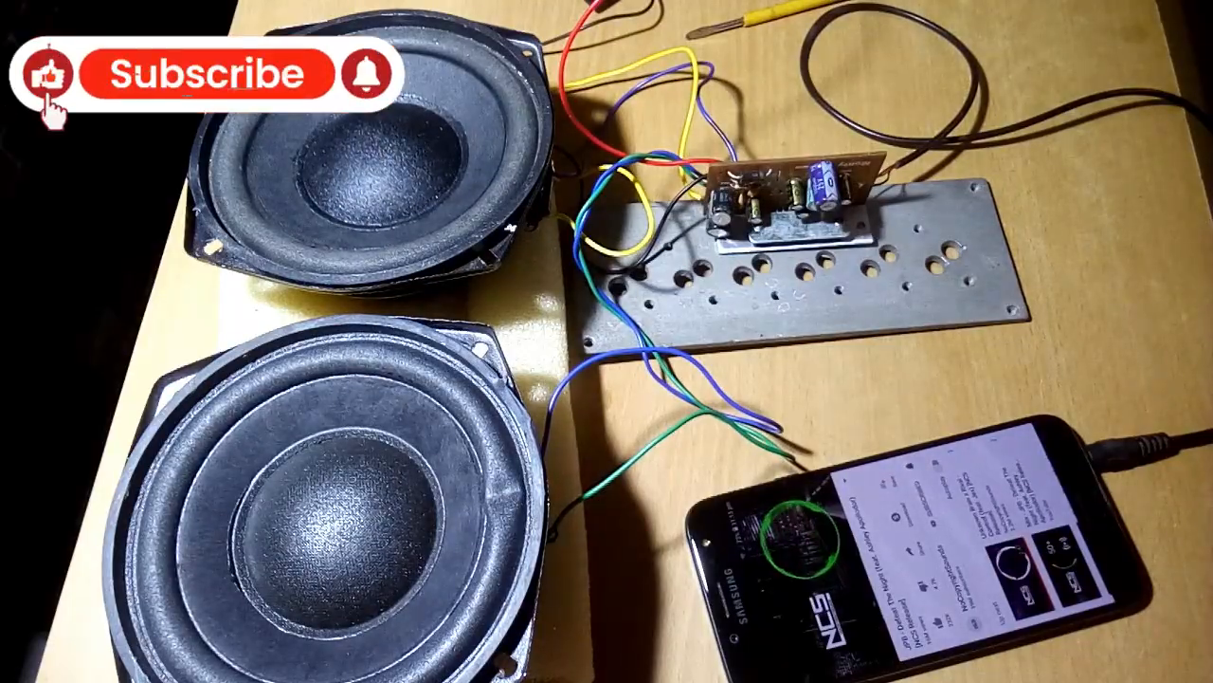
{"action": "left_click", "coordinate": [199, 72]}
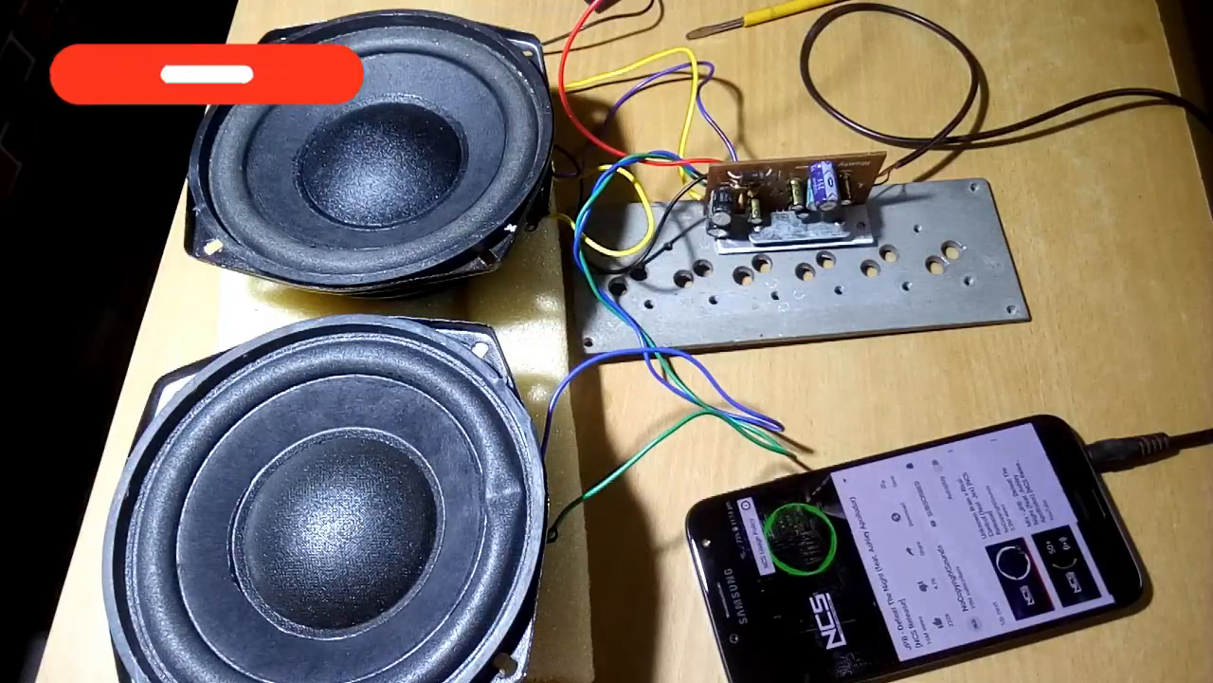
{"action": "left_click", "coordinate": [199, 74]}
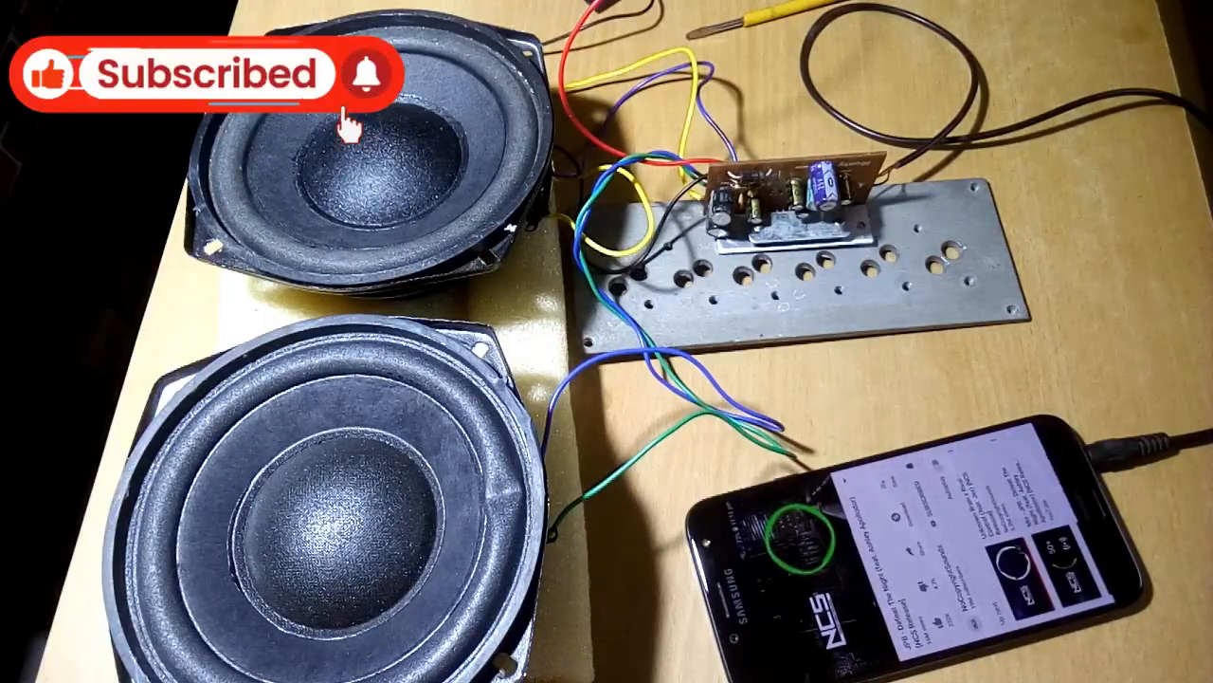